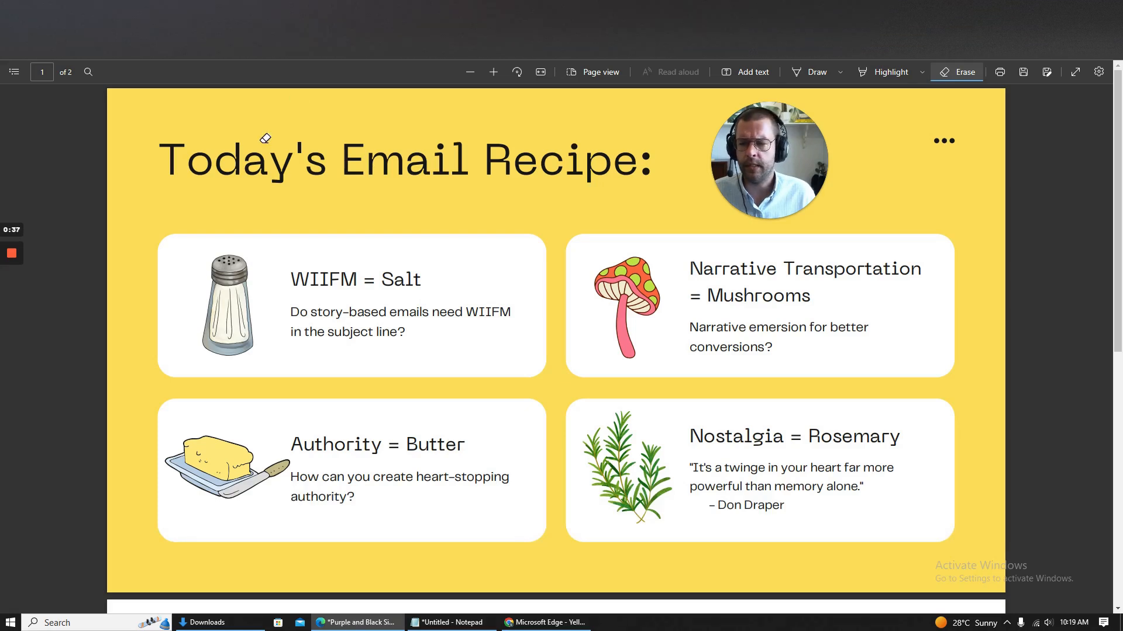
pyautogui.moveTo(228, 201)
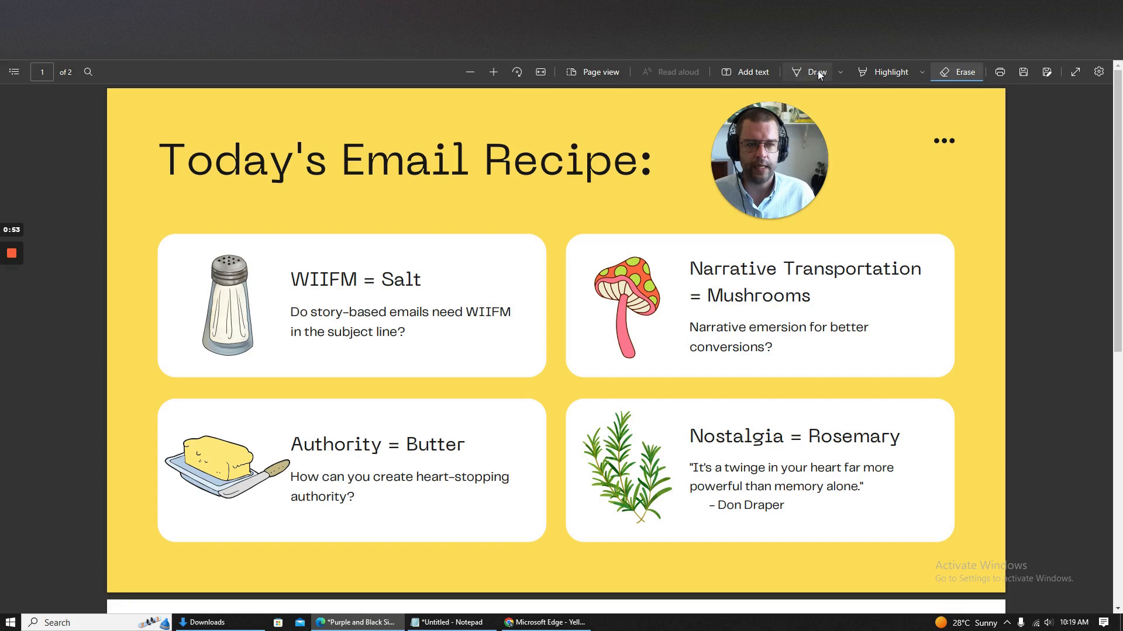
# Step: Ink a freehand divider from the left cards across to the right-hand cards on the recipe slide
pyautogui.click(814, 72)
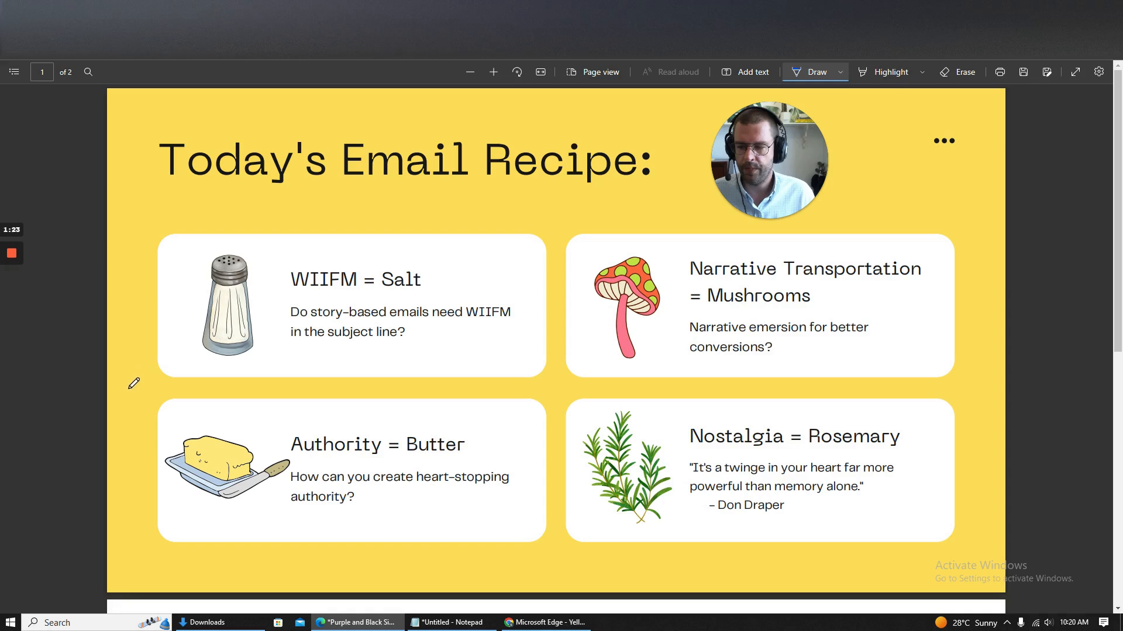
pyautogui.moveTo(128, 392); pyautogui.dragTo(337, 393)
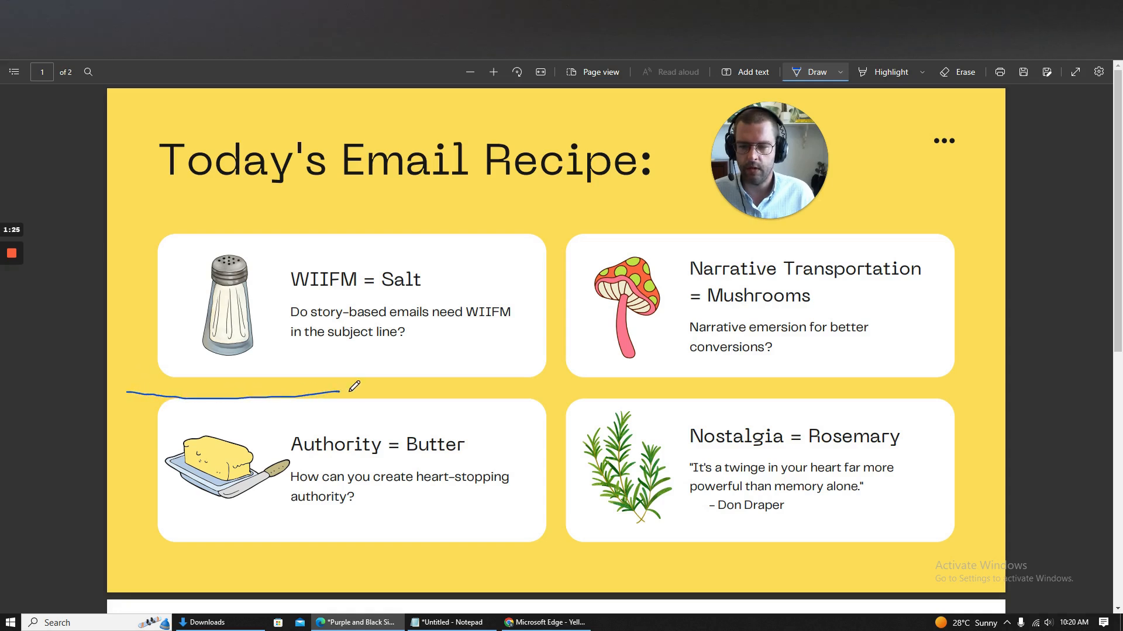
pyautogui.moveTo(329, 391); pyautogui.dragTo(955, 388)
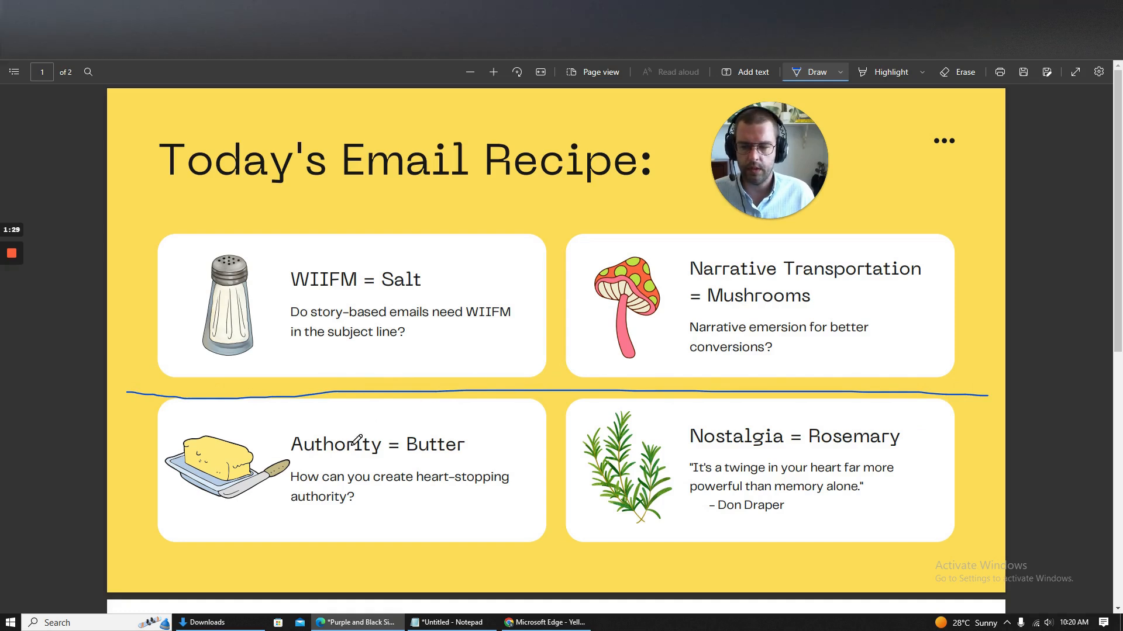
pyautogui.moveTo(715, 435)
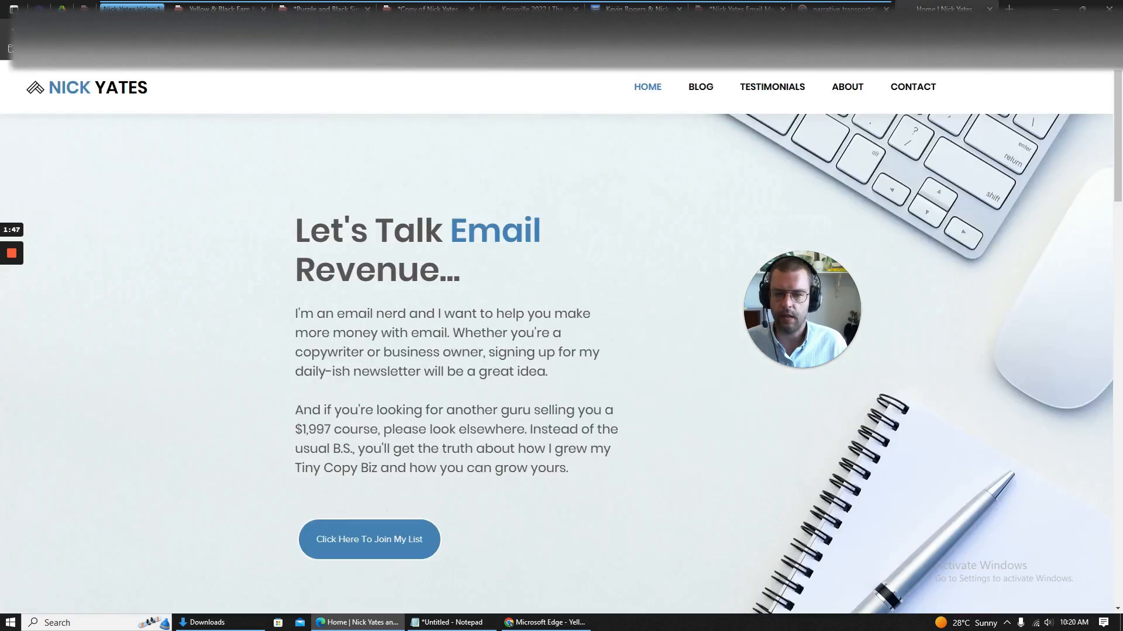
# Step: Scroll down through the Nick Yates email-revenue homepage
pyautogui.scroll(-3)
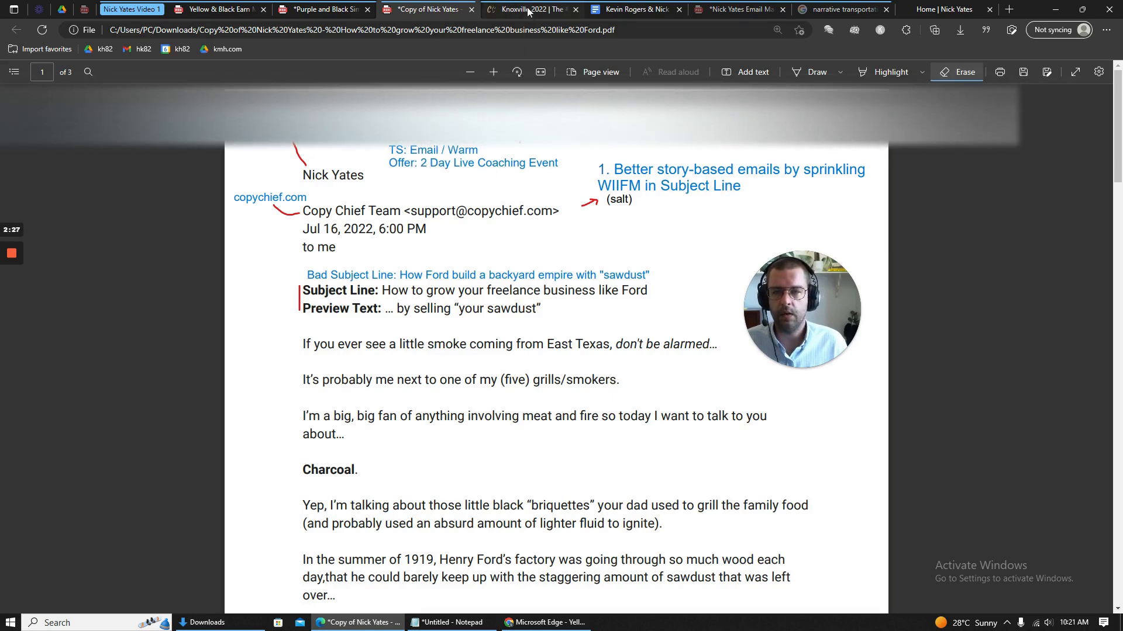
# Step: Switch to the Knoxville 2022 Copy Chief event page
pyautogui.click(533, 10)
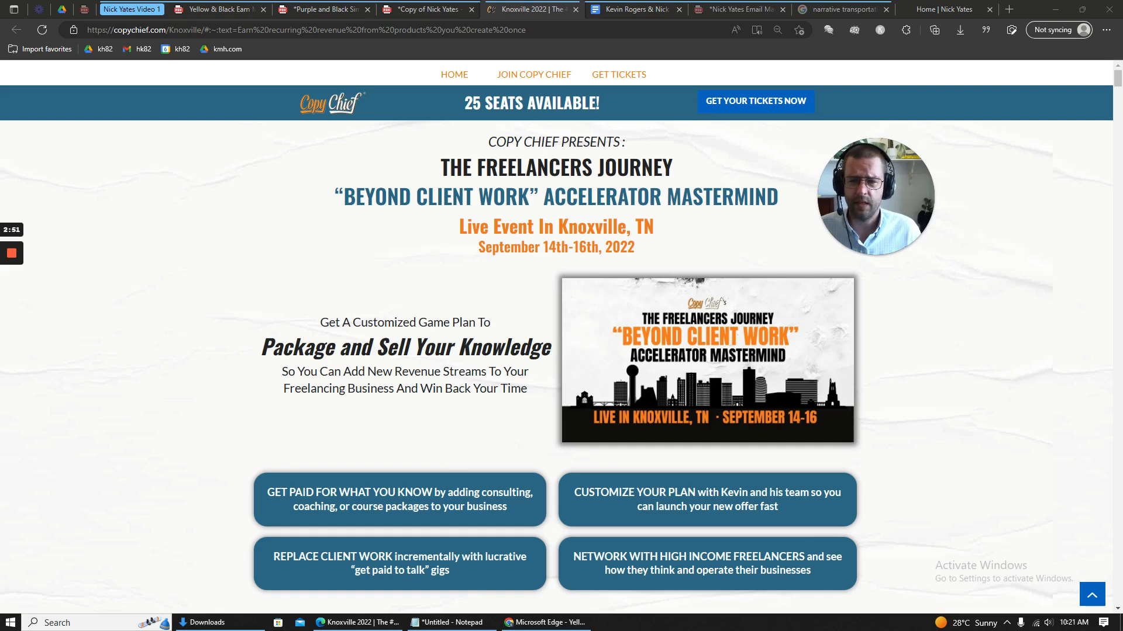
pyautogui.click(634, 9)
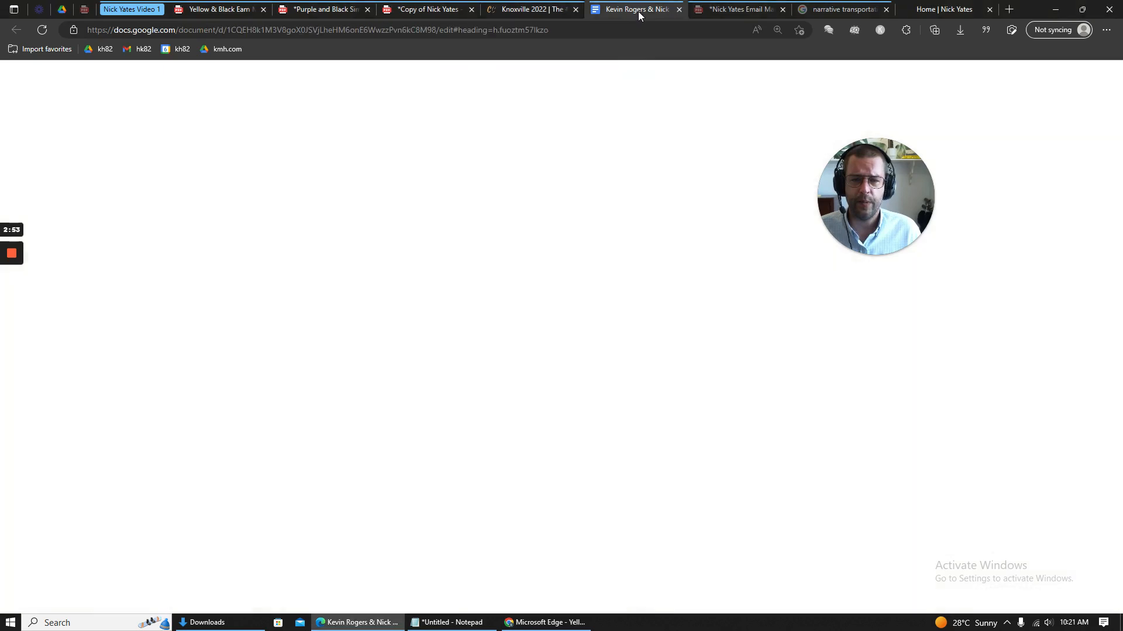
pyautogui.click(636, 9)
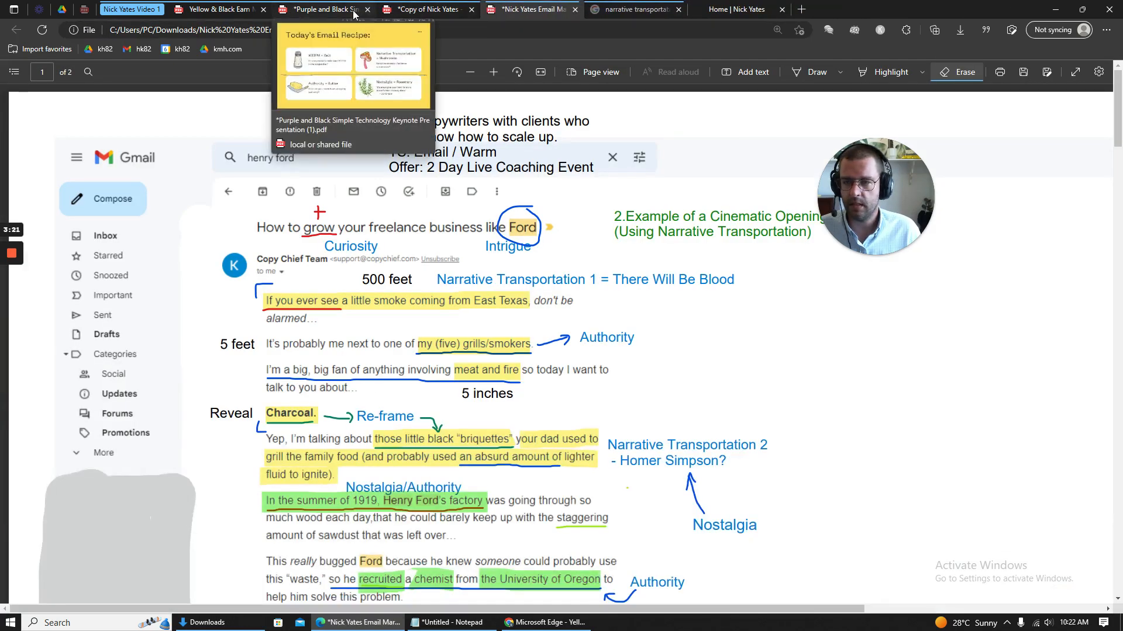
pyautogui.click(426, 10)
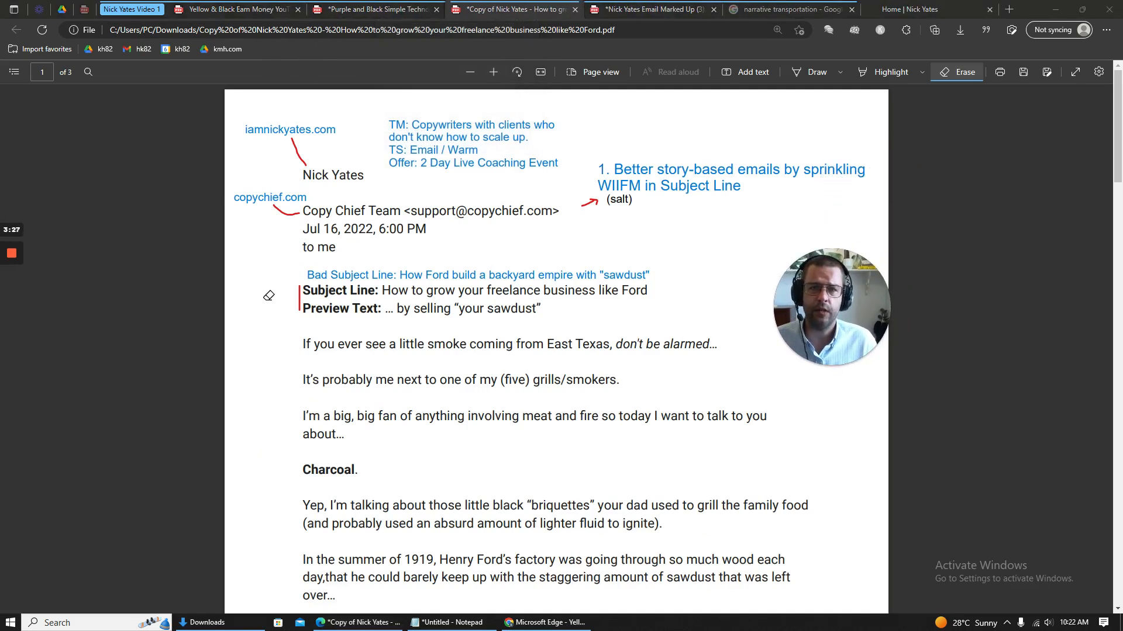
pyautogui.scroll(-3)
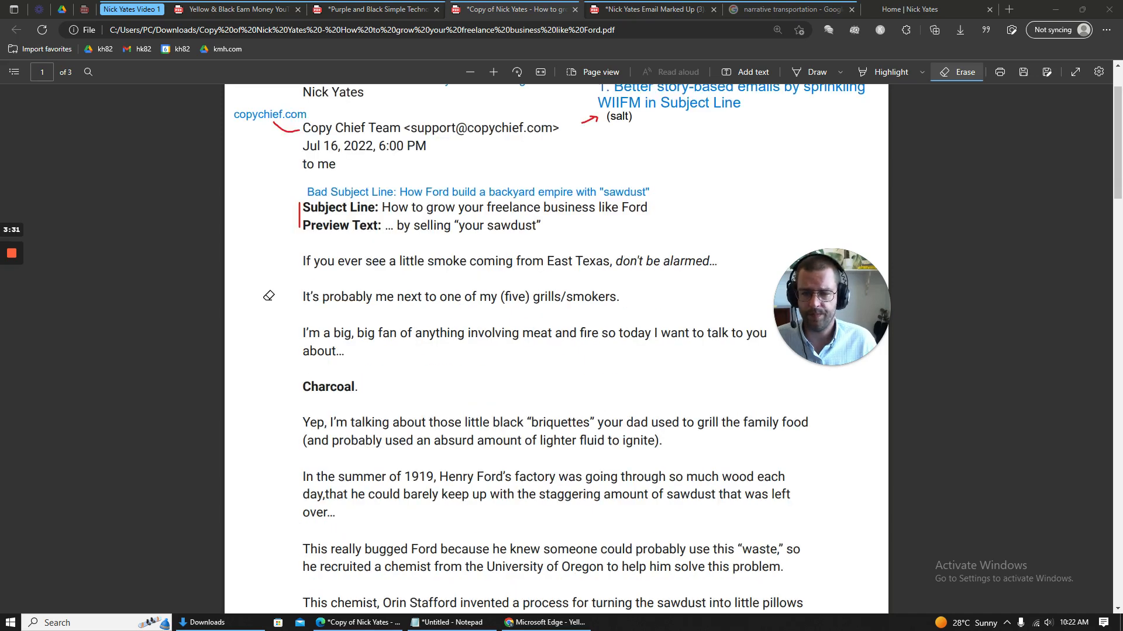
pyautogui.scroll(-3)
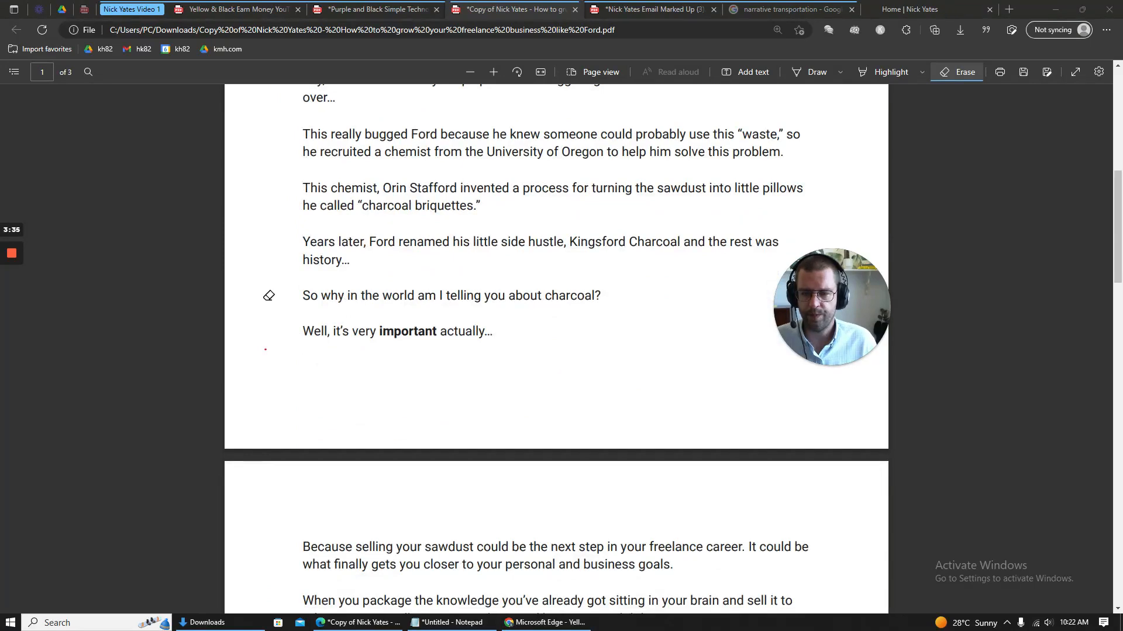
pyautogui.scroll(-3)
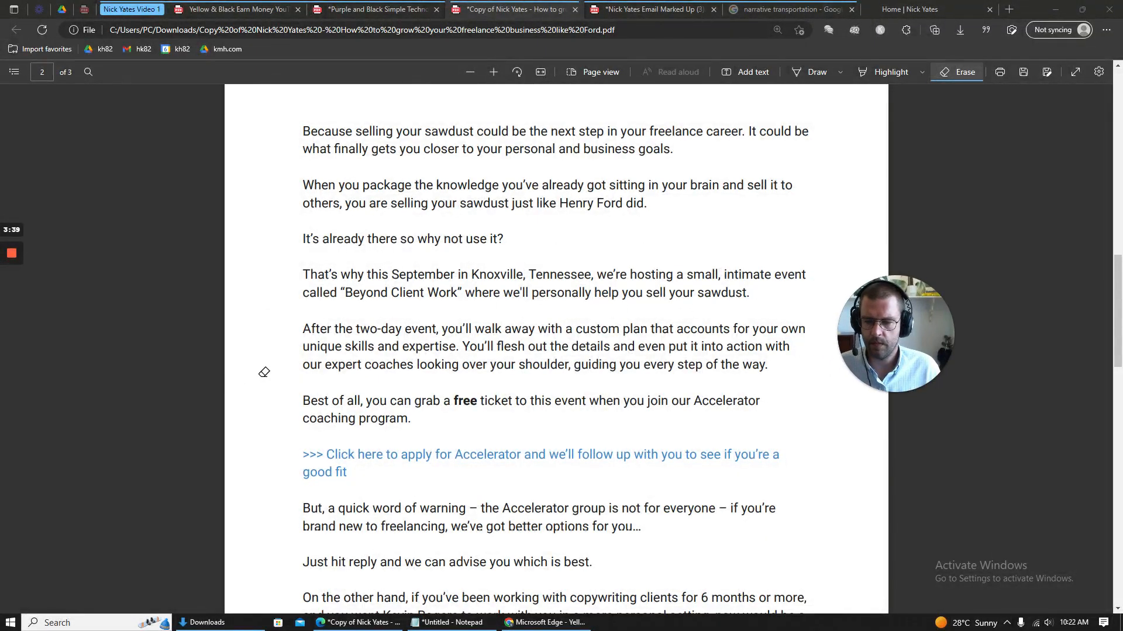
pyautogui.scroll(-3)
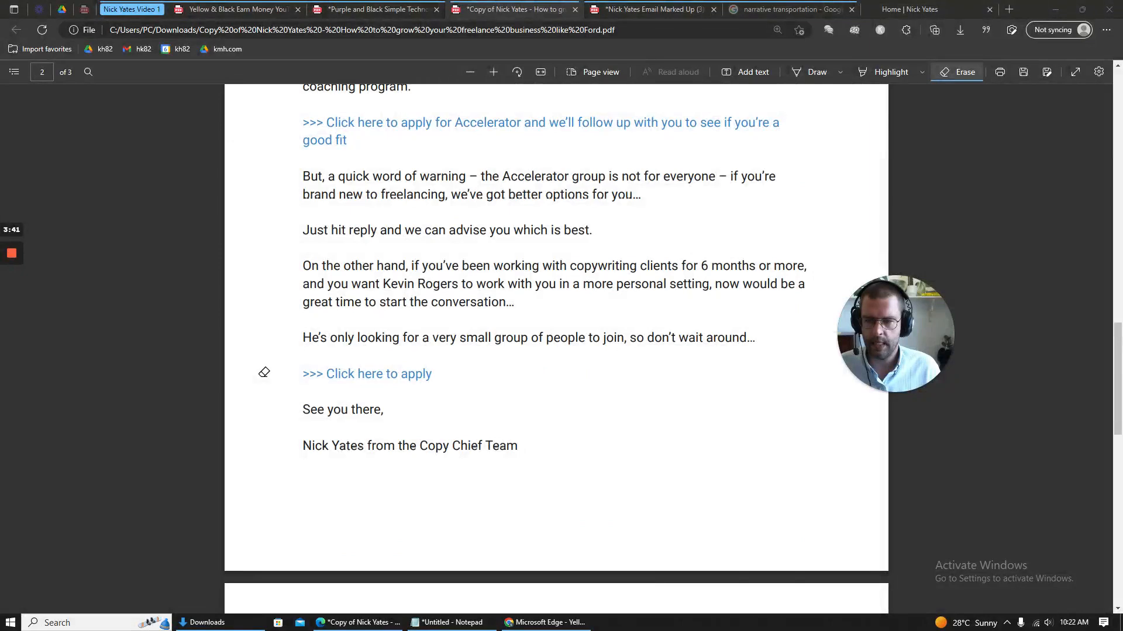
pyautogui.scroll(-3)
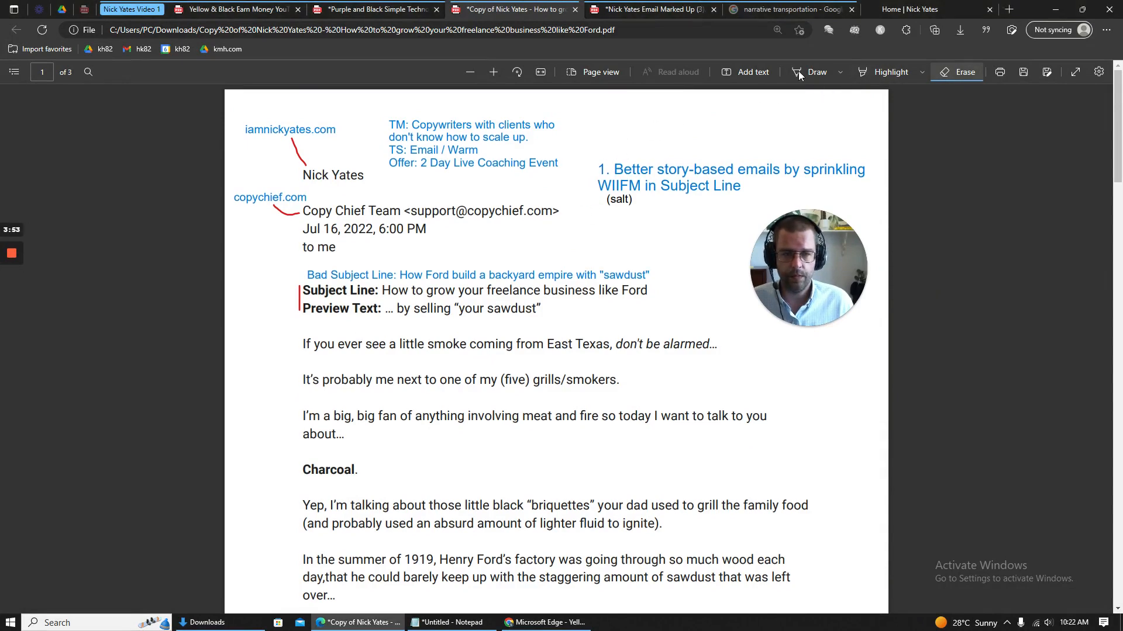
pyautogui.click(812, 72)
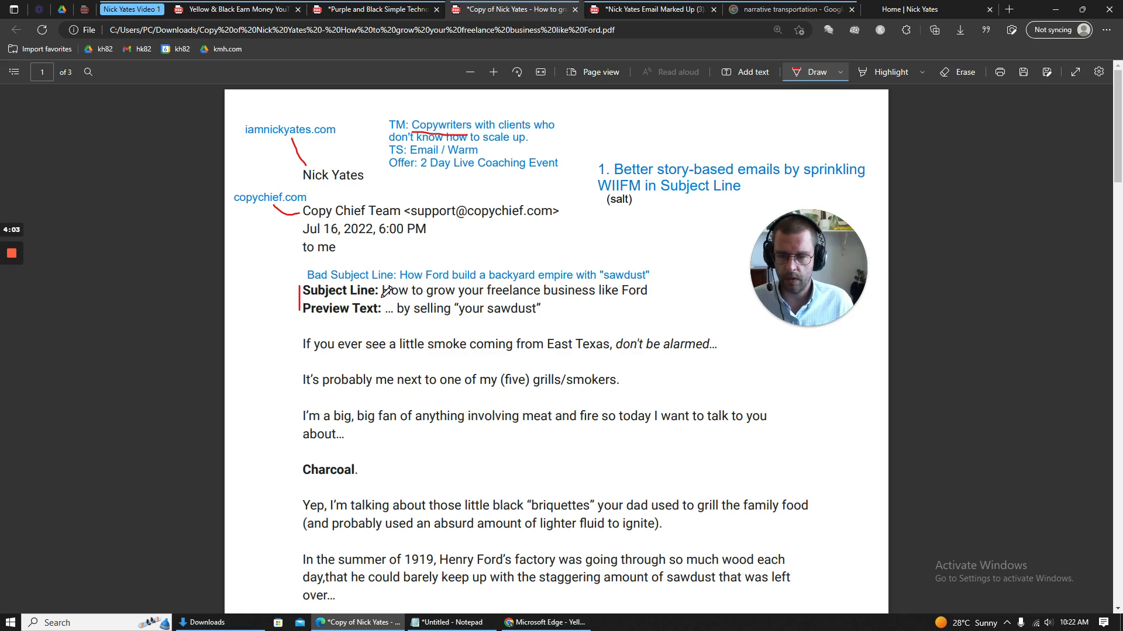
pyautogui.moveTo(384, 294); pyautogui.dragTo(542, 292)
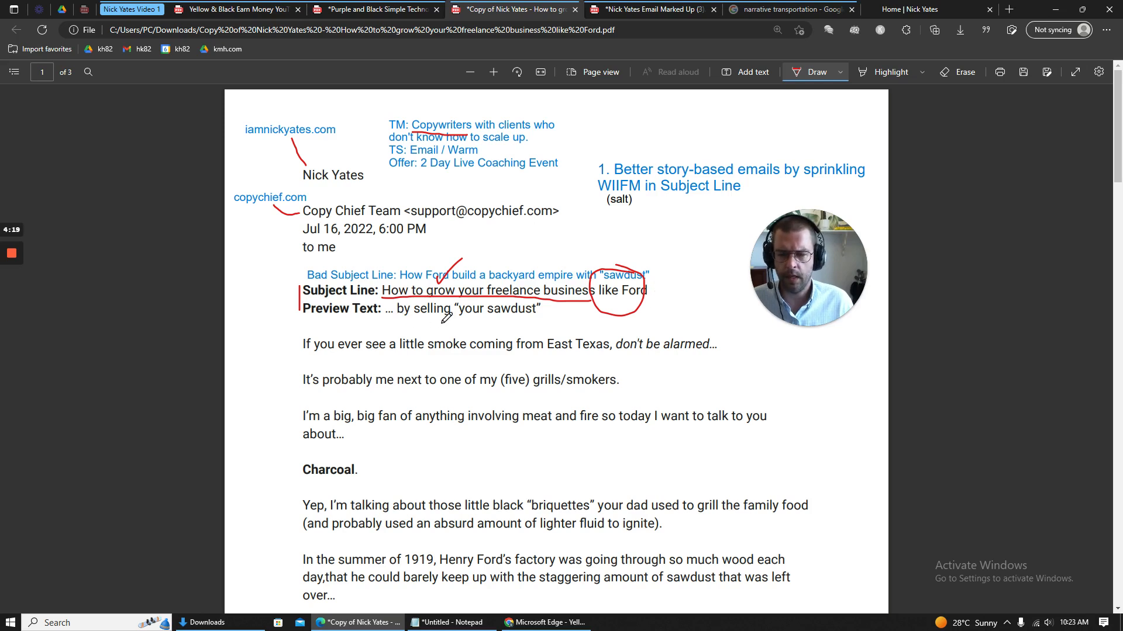
pyautogui.moveTo(451, 317); pyautogui.dragTo(540, 308)
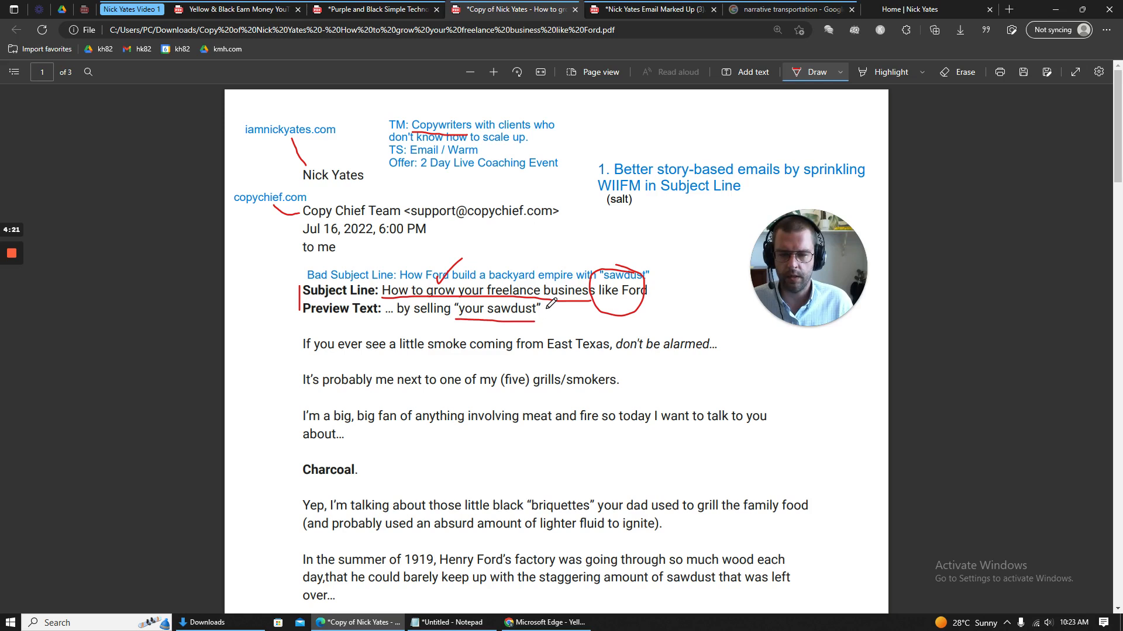
pyautogui.moveTo(557, 300); pyautogui.dragTo(554, 333)
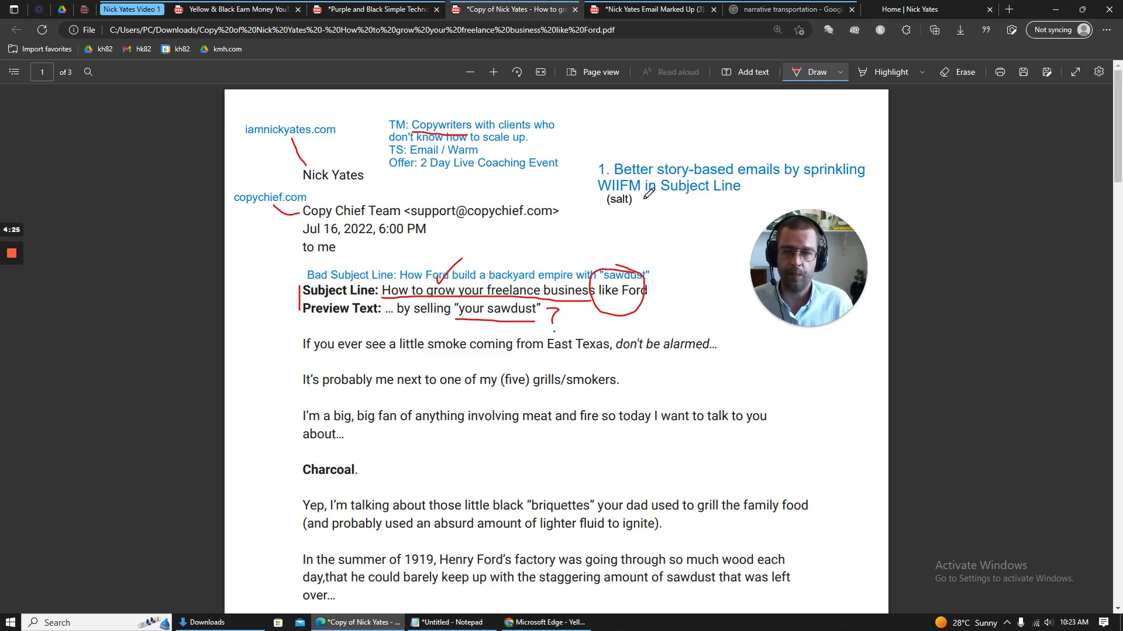
pyautogui.click(965, 71)
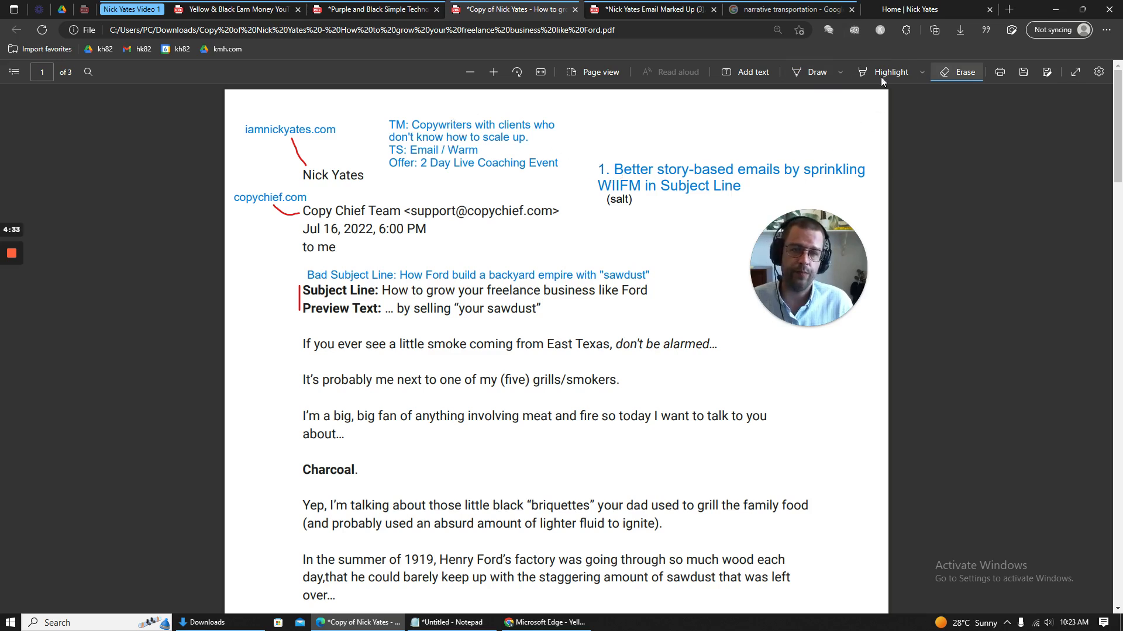
# Step: Underline the start of the subject line, then enable inking on the marked-up PDF
pyautogui.click(813, 72)
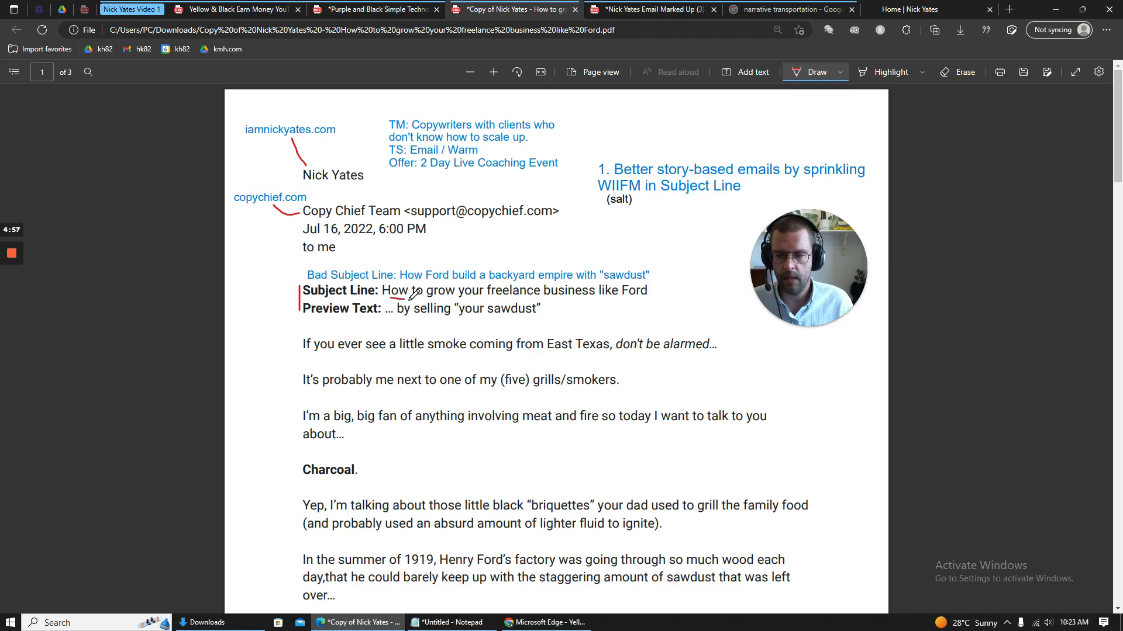
pyautogui.moveTo(388, 299); pyautogui.dragTo(593, 300)
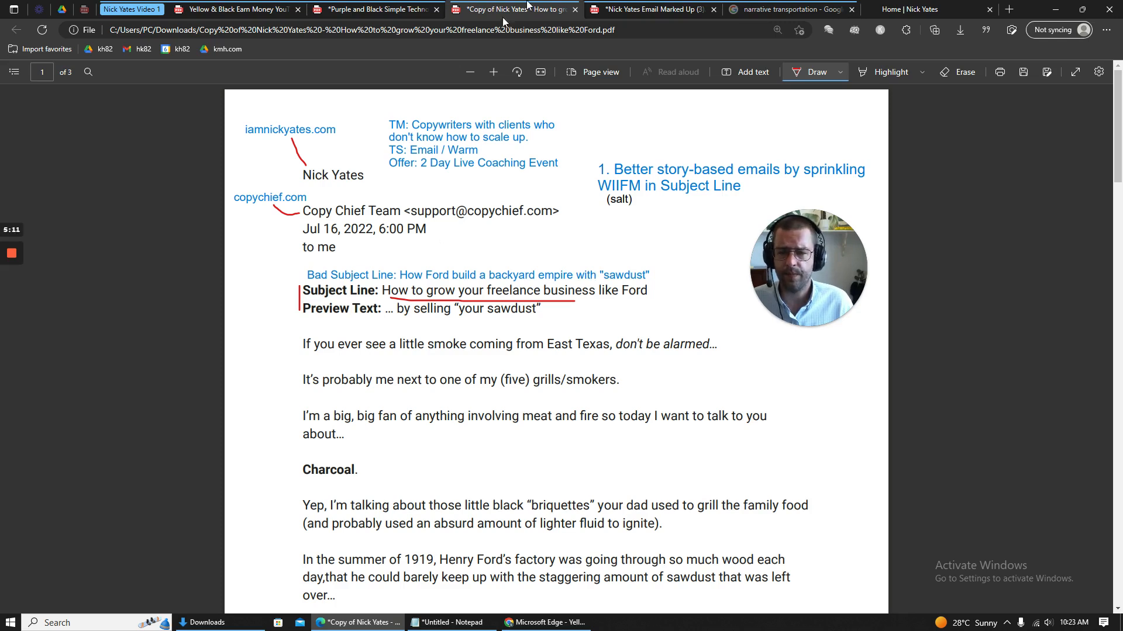
pyautogui.click(648, 9)
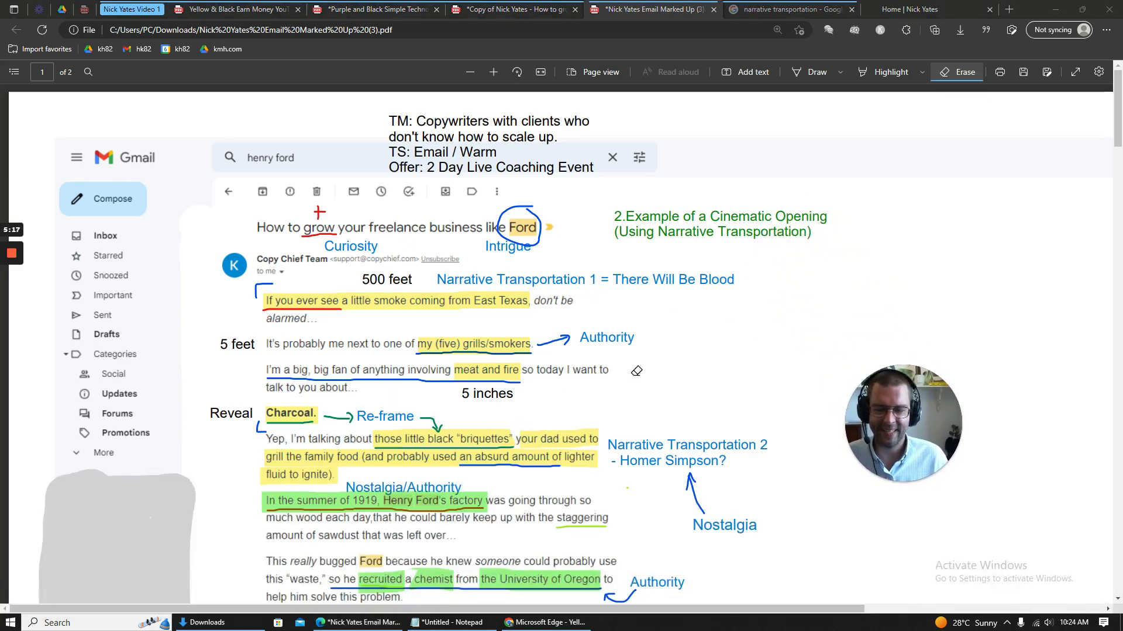
pyautogui.moveTo(815, 72)
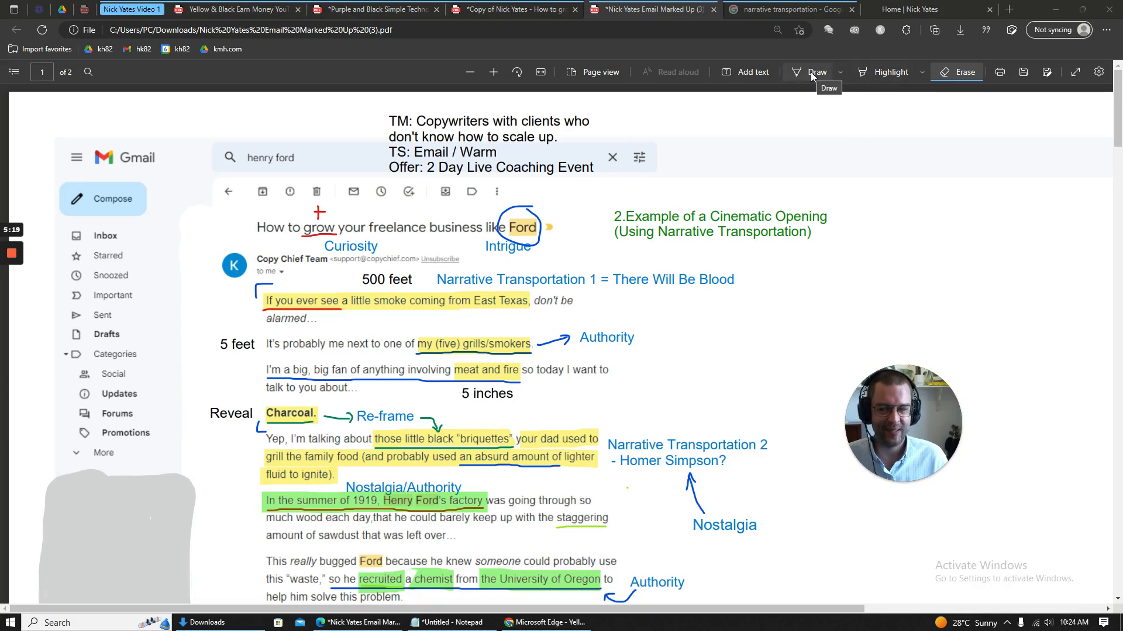
pyautogui.click(813, 71)
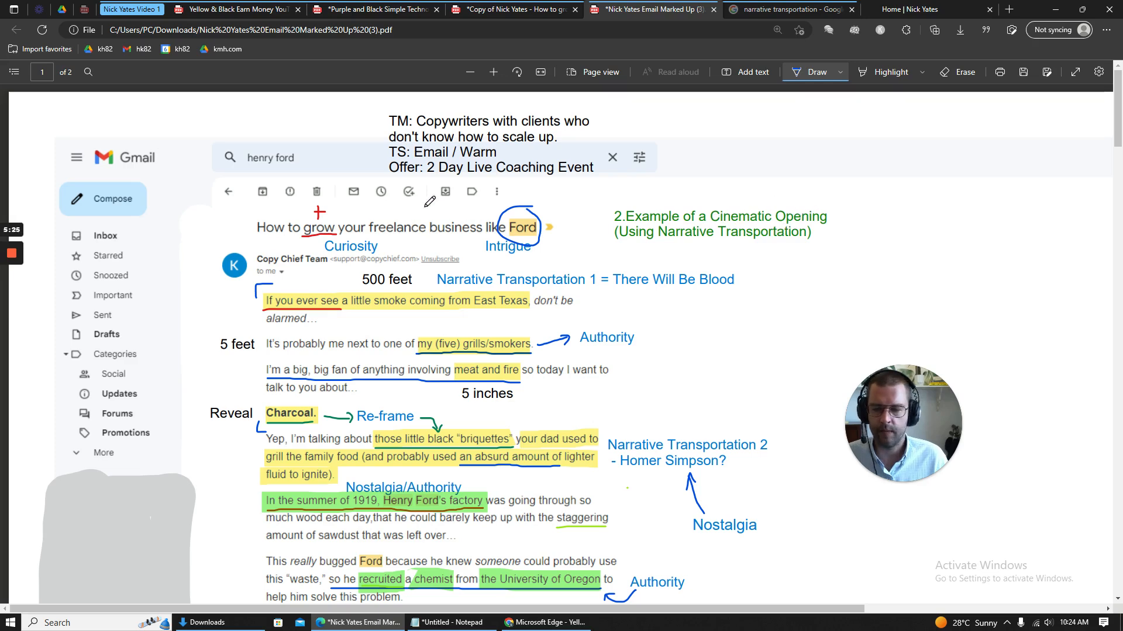
# Step: Read the Ford charcoal story notes, then switch to the 'narrative transportation' Google results
pyautogui.scroll(-3)
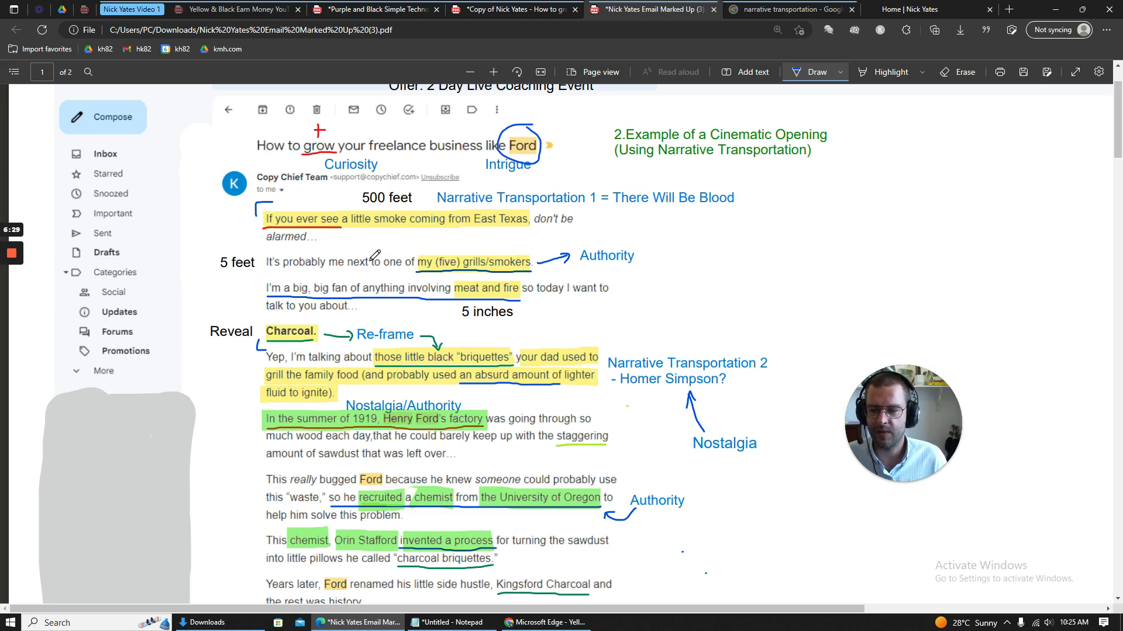
pyautogui.moveTo(297, 278)
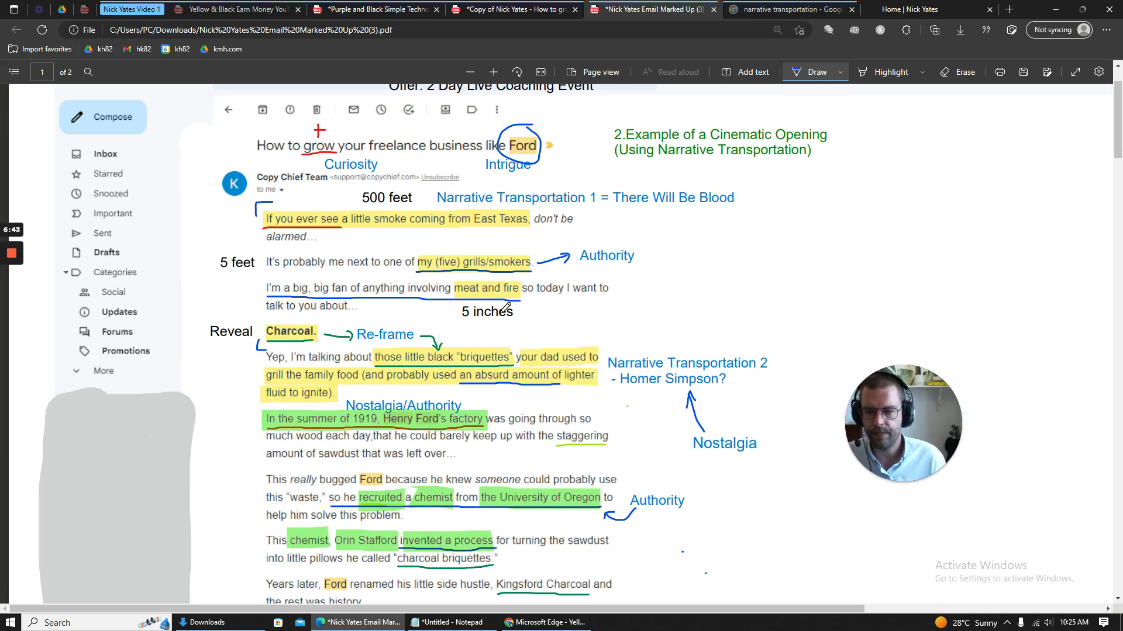
pyautogui.moveTo(223, 335)
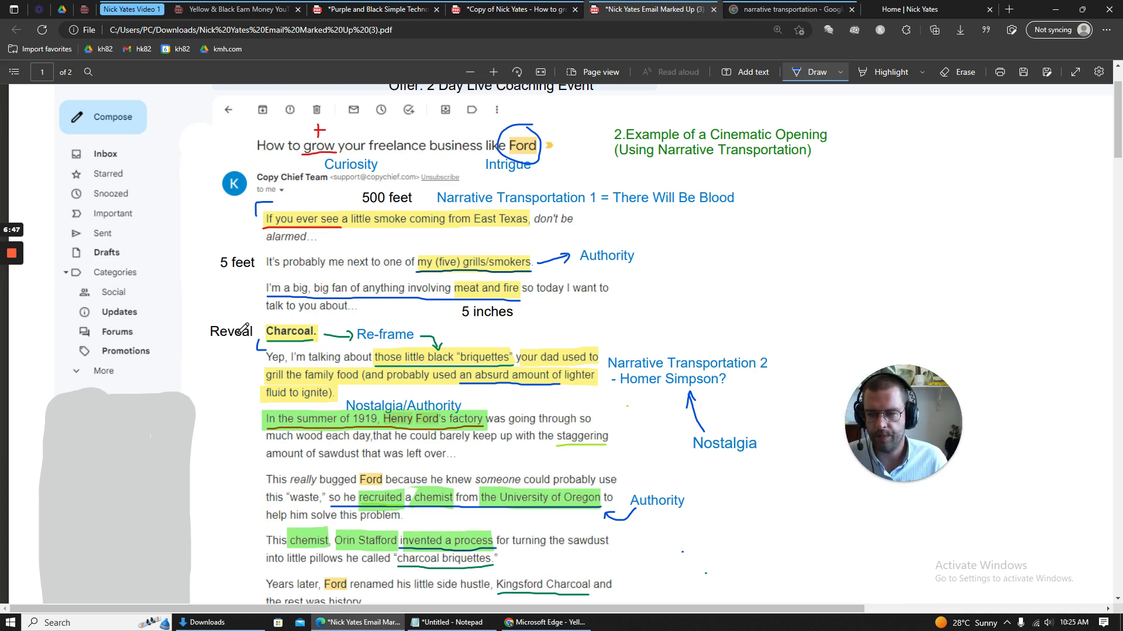
pyautogui.moveTo(780, 135)
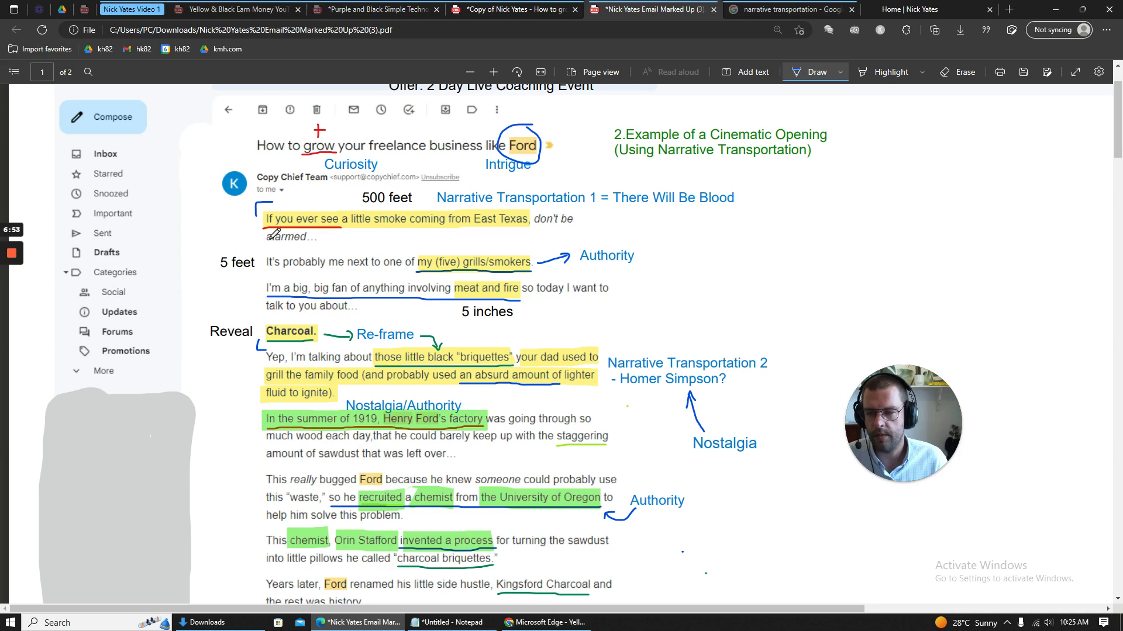
pyautogui.moveTo(376, 314)
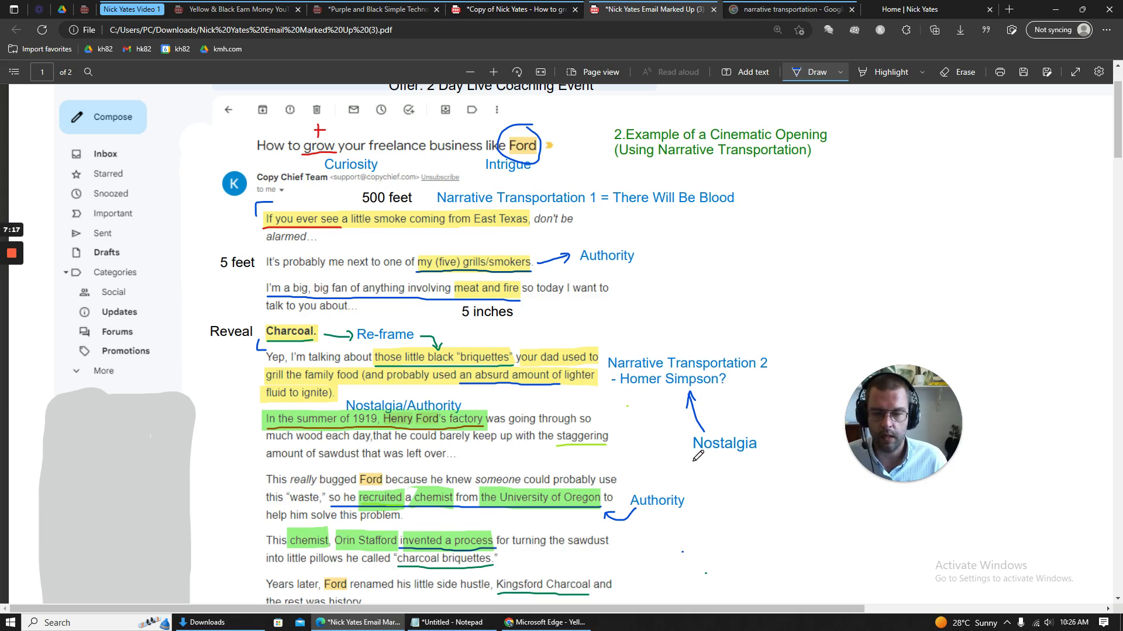
pyautogui.moveTo(762, 292)
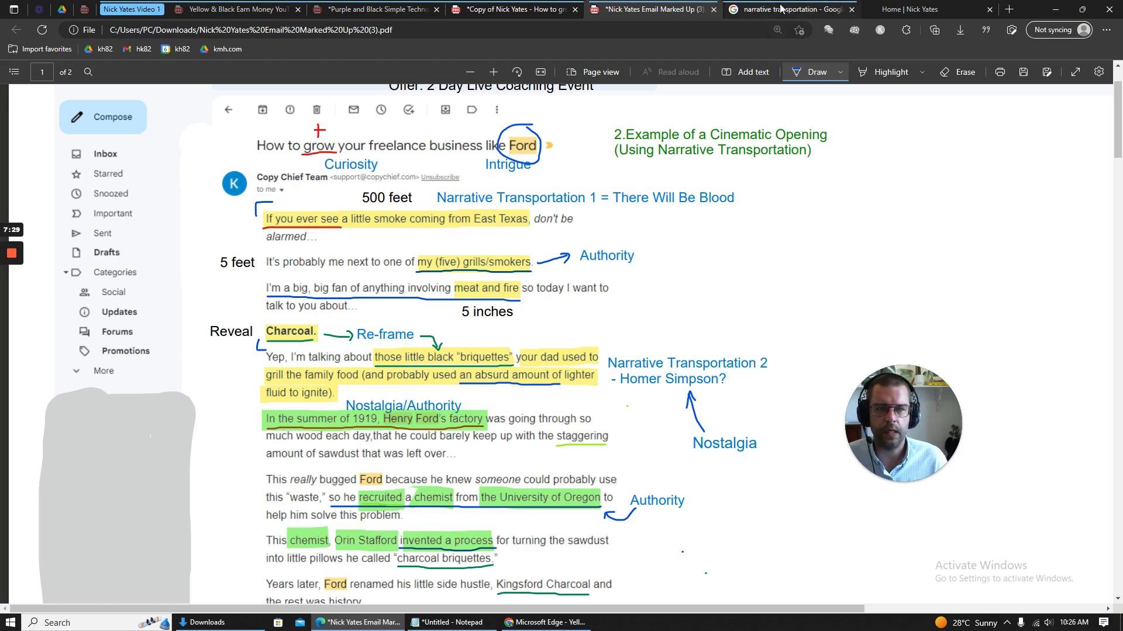
pyautogui.click(787, 10)
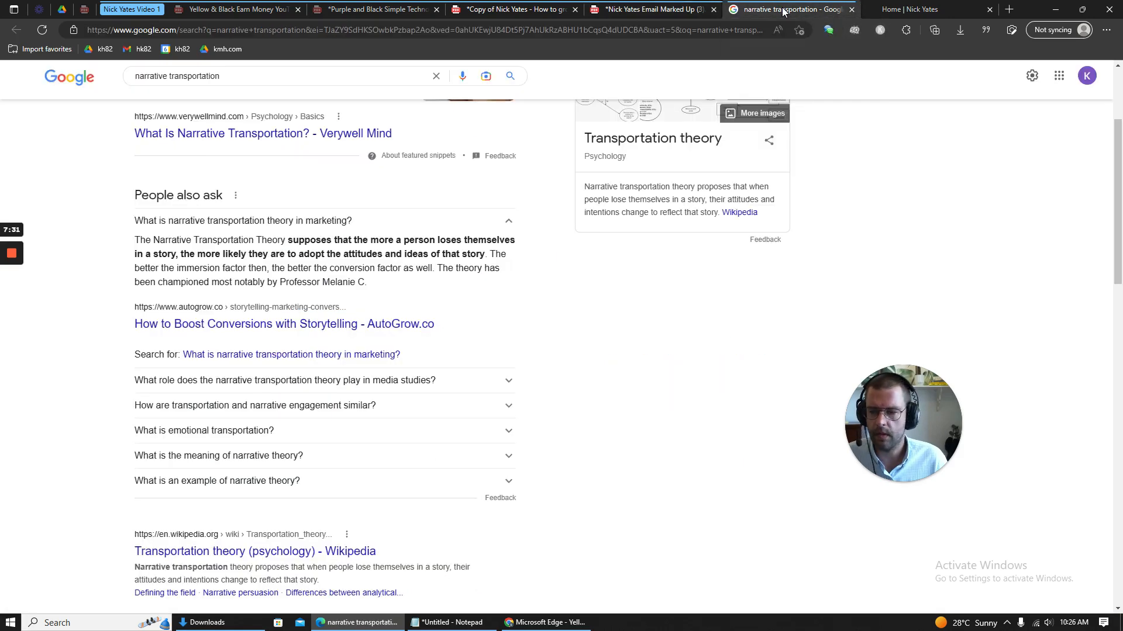
pyautogui.moveTo(221, 228)
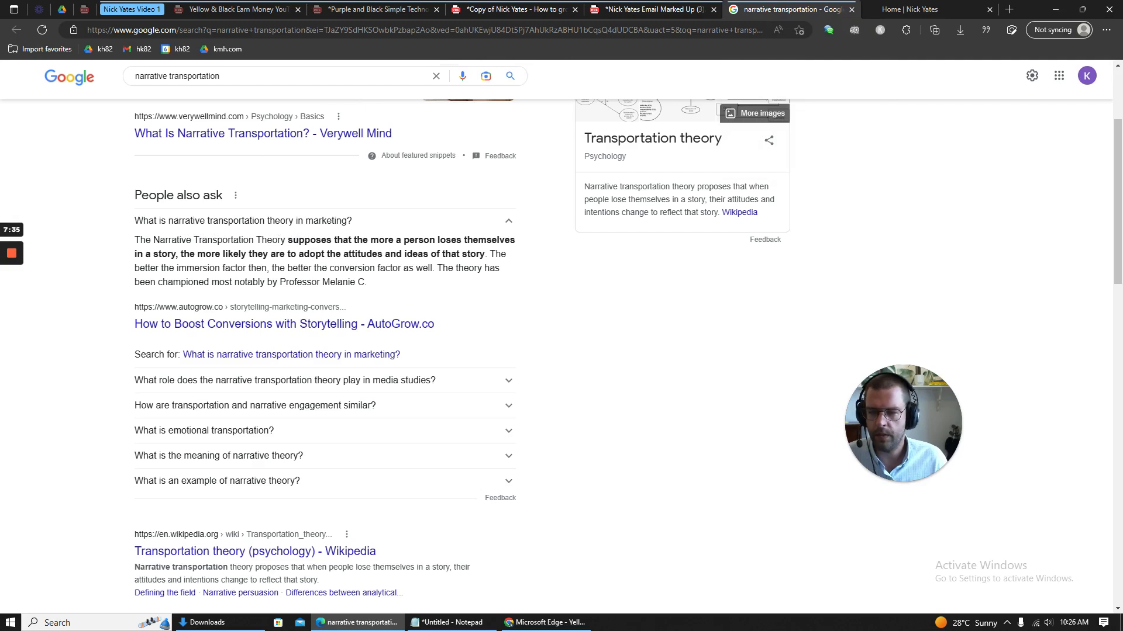
pyautogui.moveTo(478, 250)
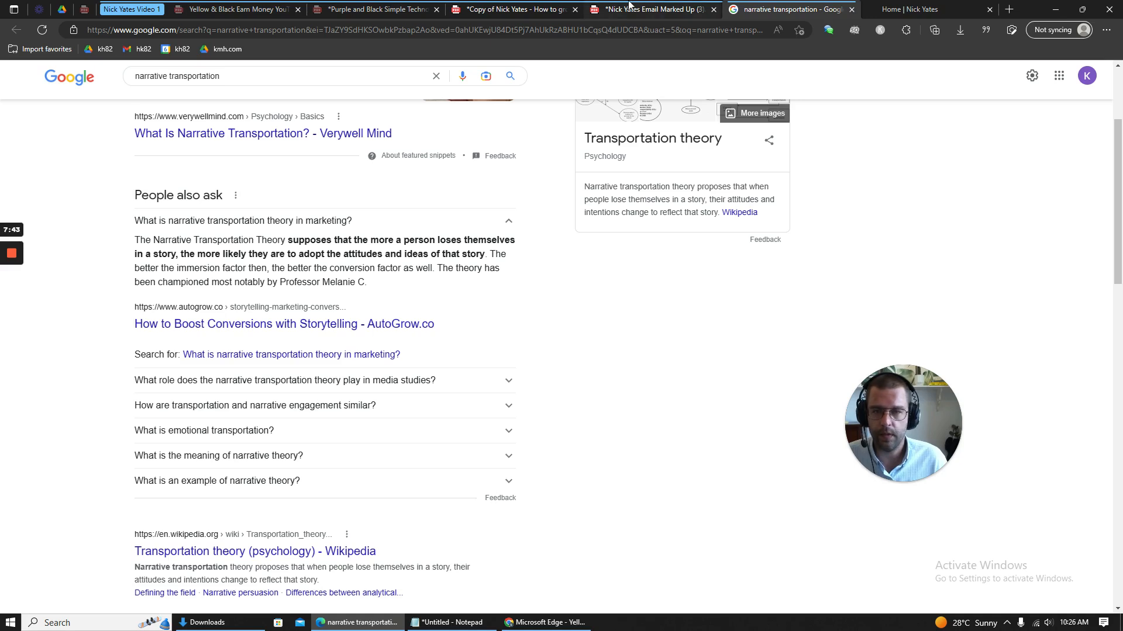
pyautogui.moveTo(512, 10)
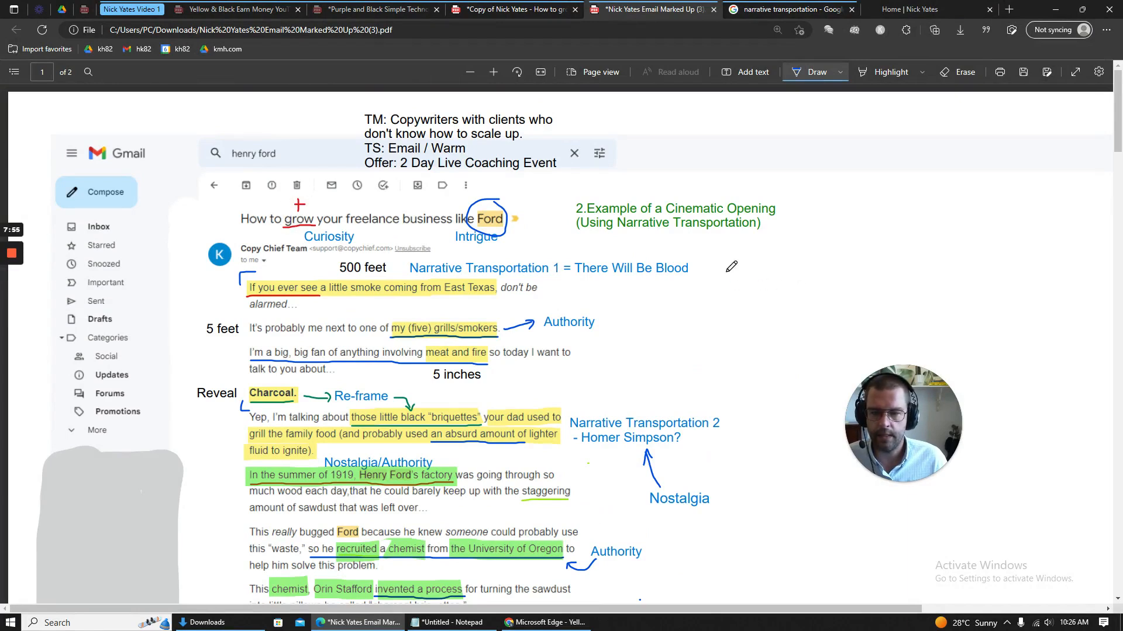
# Step: Finish reading the marked-up email and return to the Today's Email Recipe slide
pyautogui.scroll(-3)
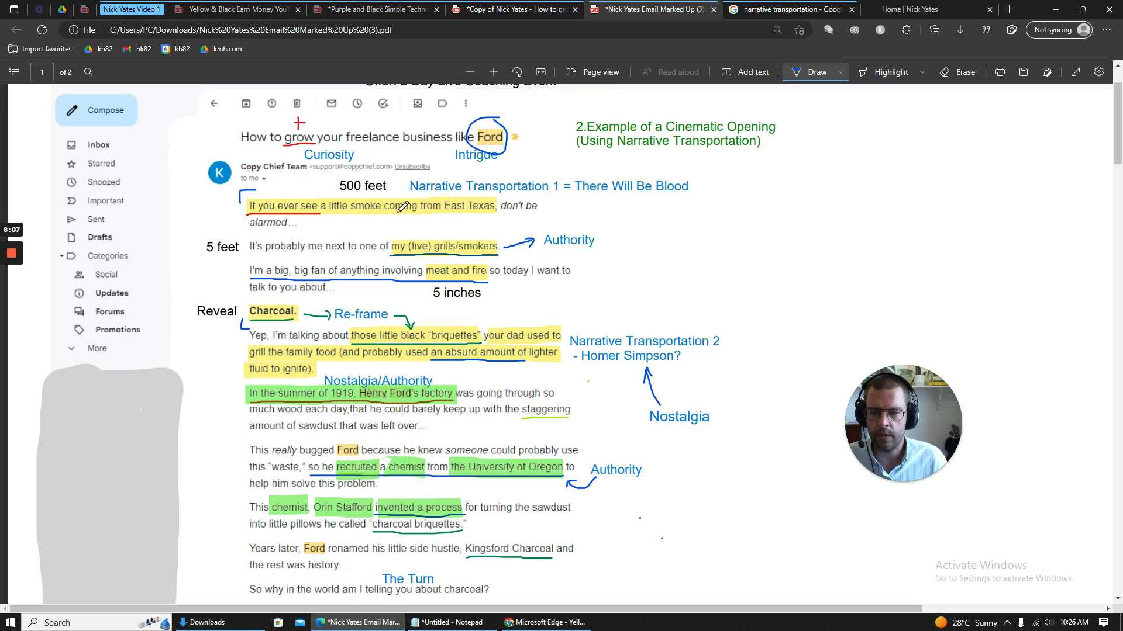
pyautogui.moveTo(612, 193)
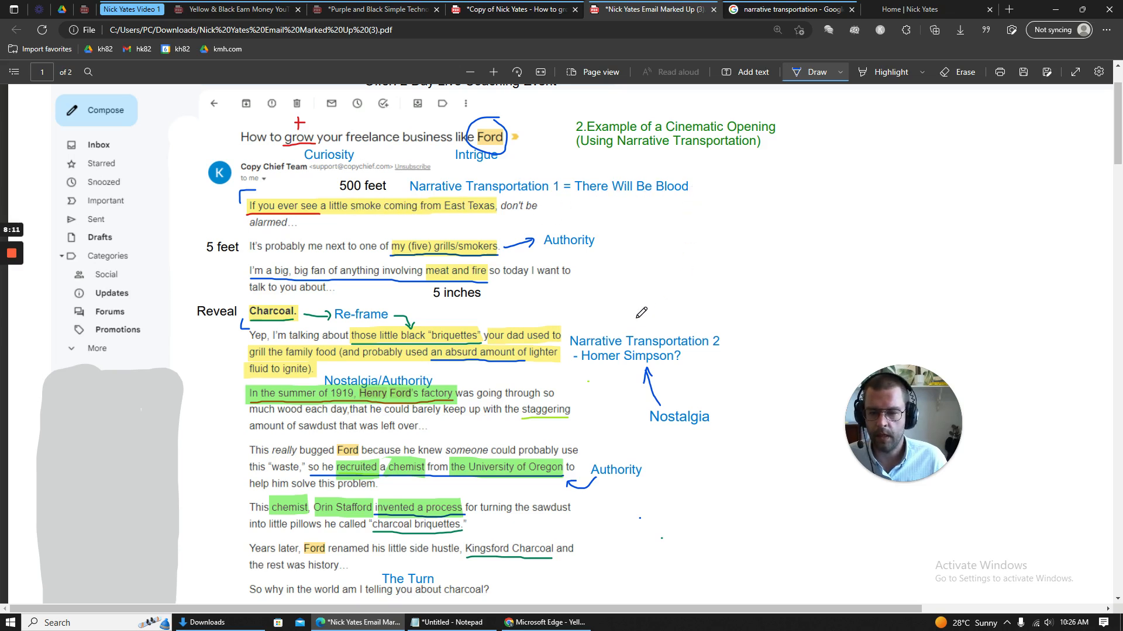
pyautogui.scroll(-3)
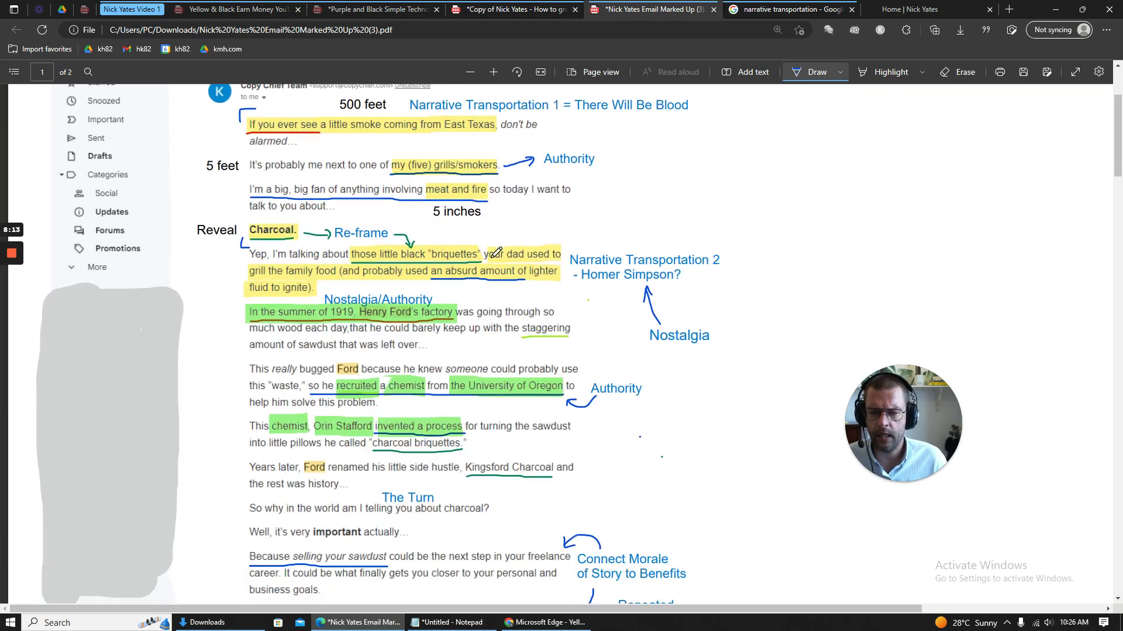
pyautogui.moveTo(647, 336)
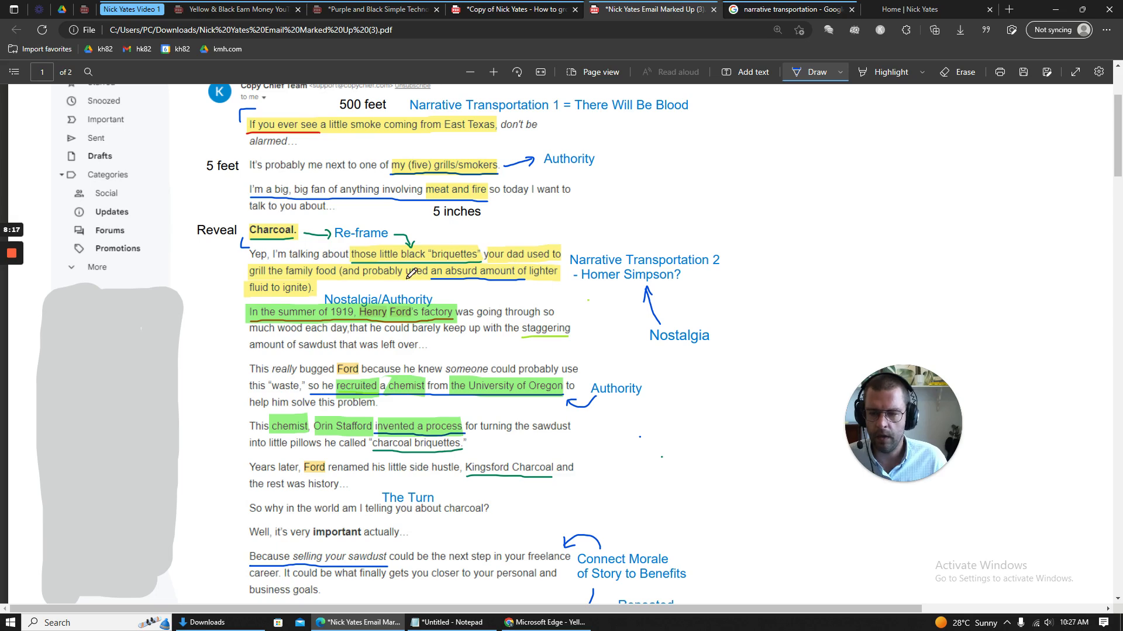
pyautogui.moveTo(631, 274)
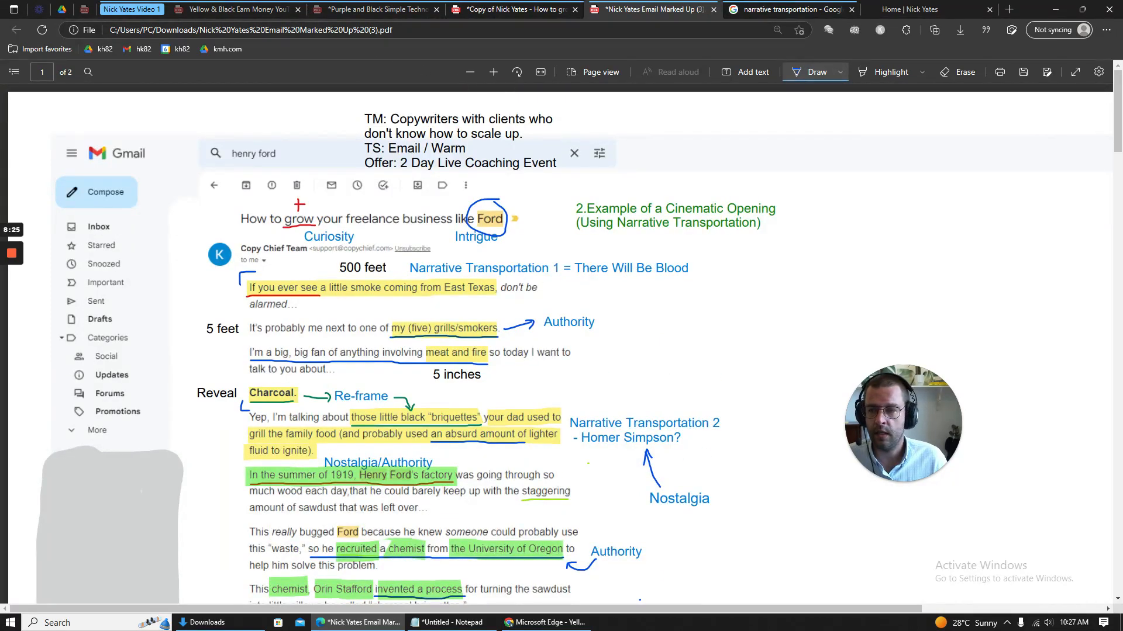
pyautogui.moveTo(372, 9)
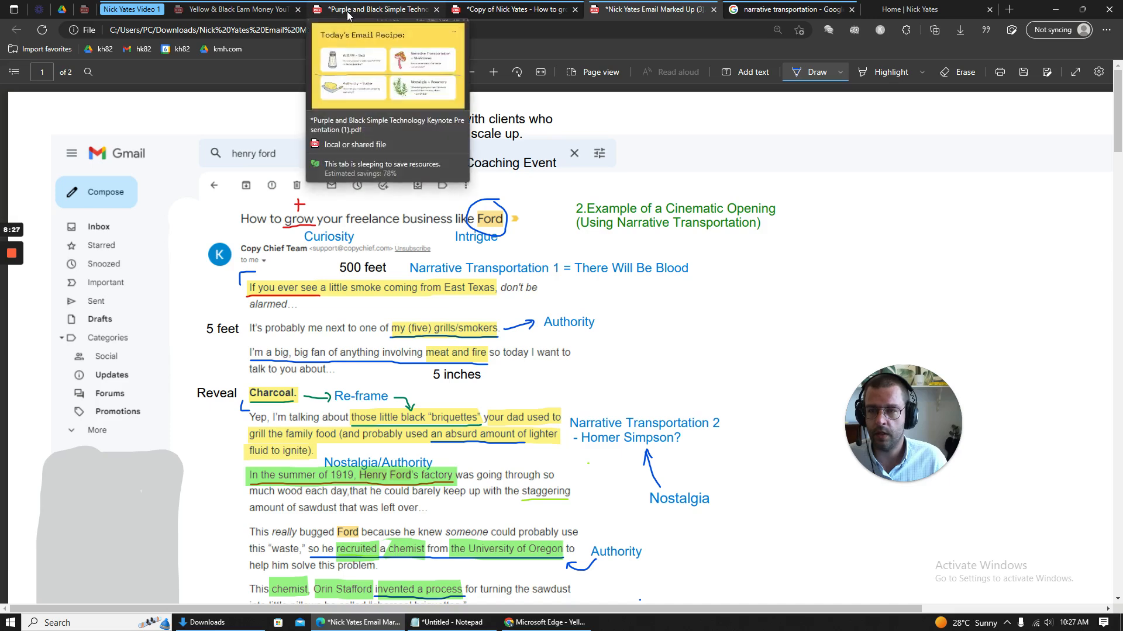
pyautogui.click(372, 9)
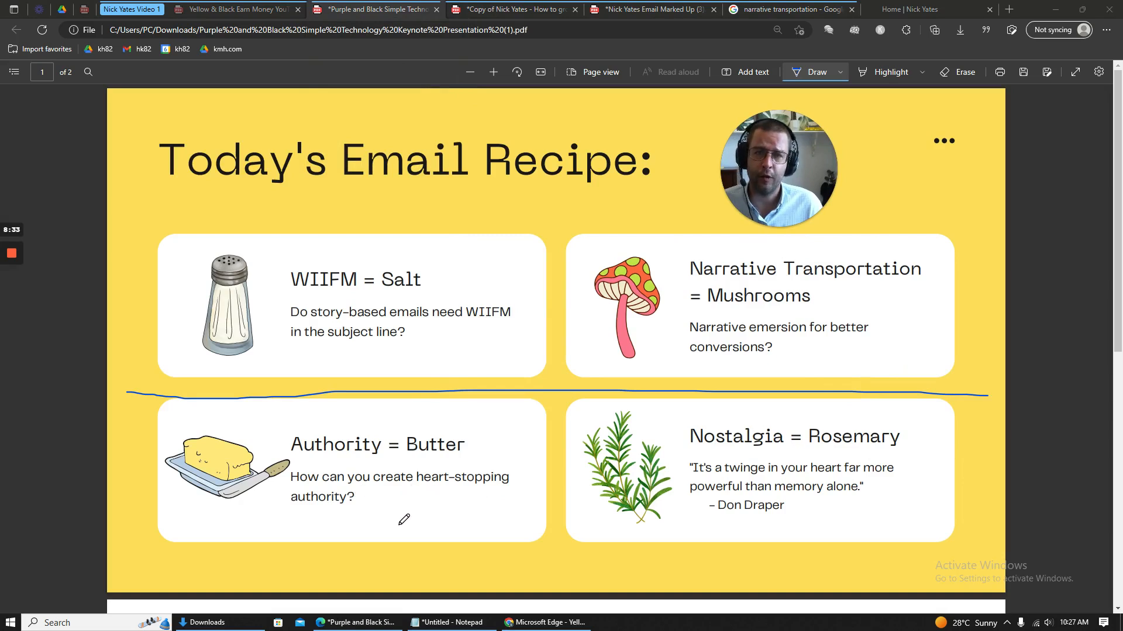
pyautogui.moveTo(394, 529)
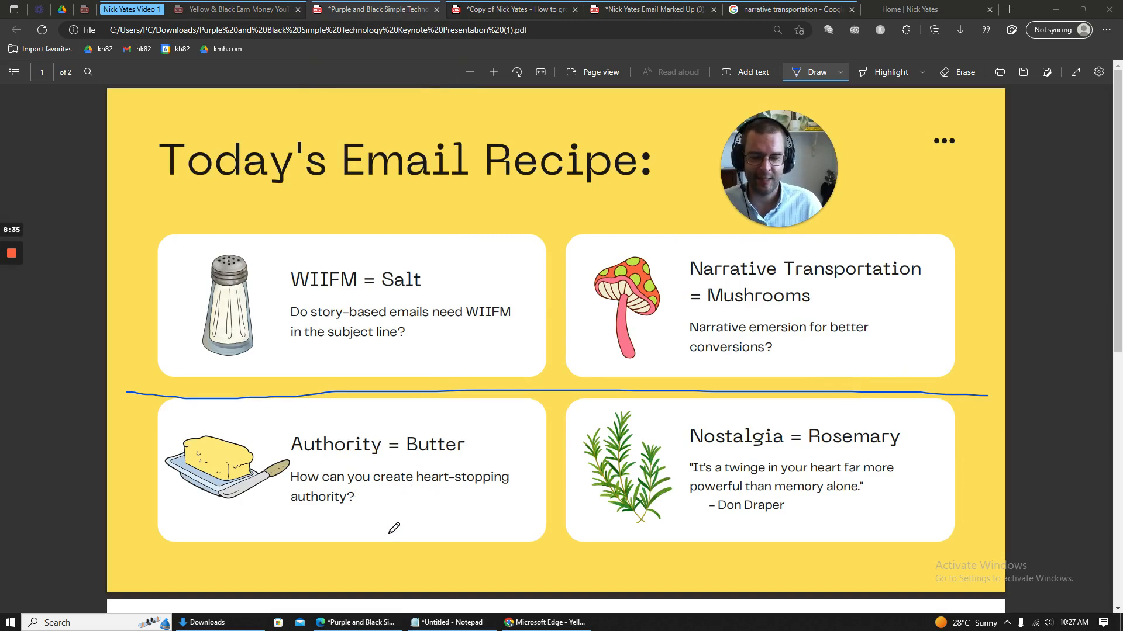
pyautogui.moveTo(684, 436)
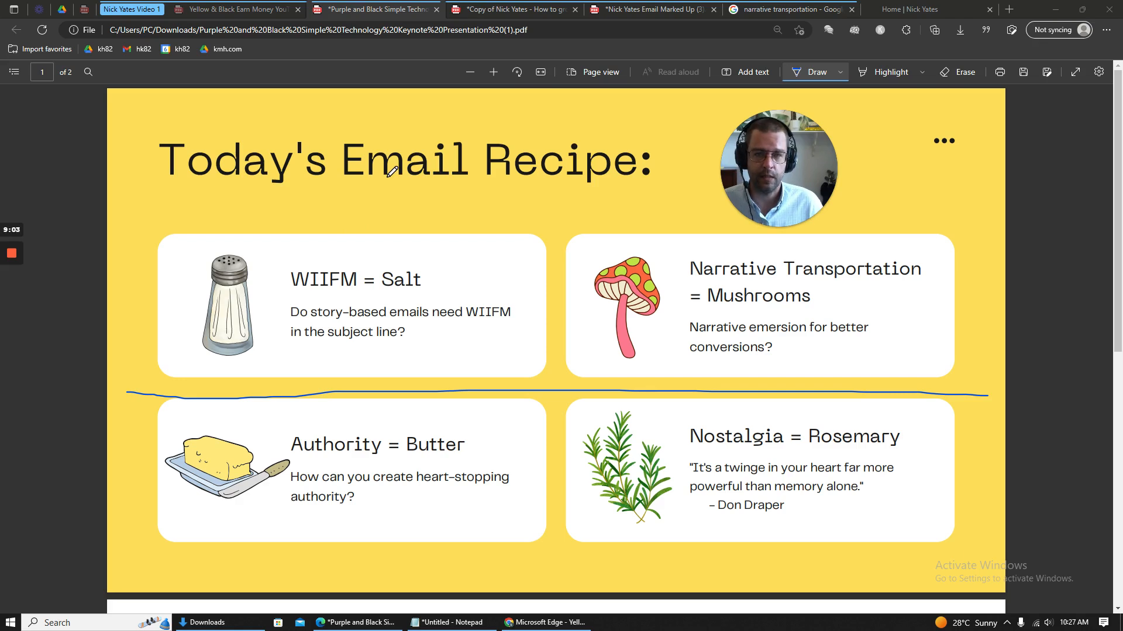
pyautogui.moveTo(28, 256)
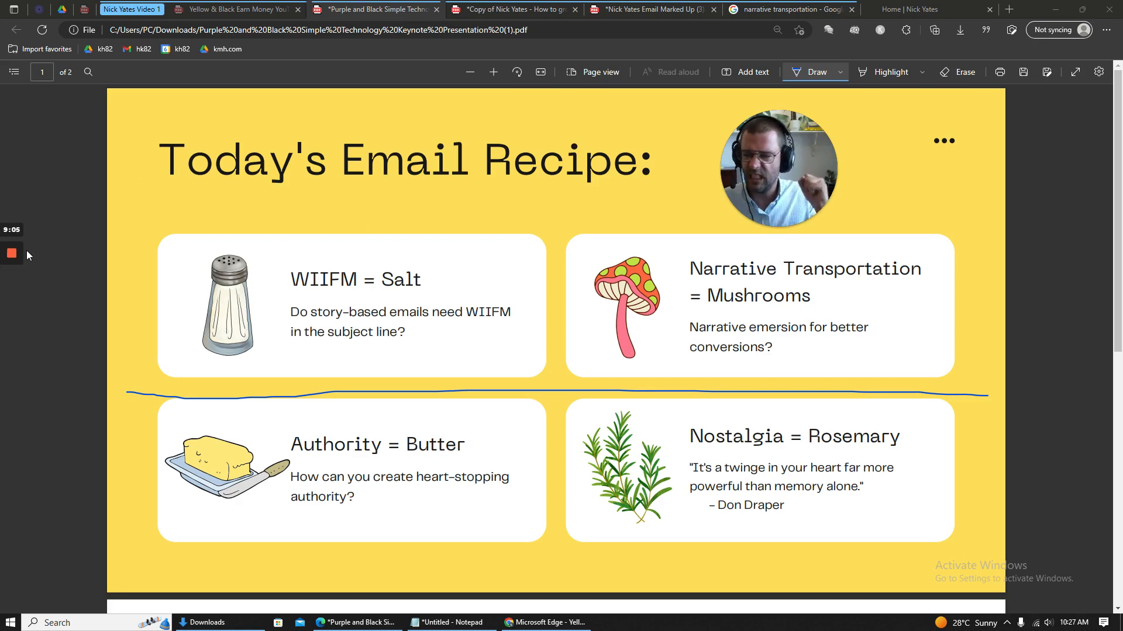